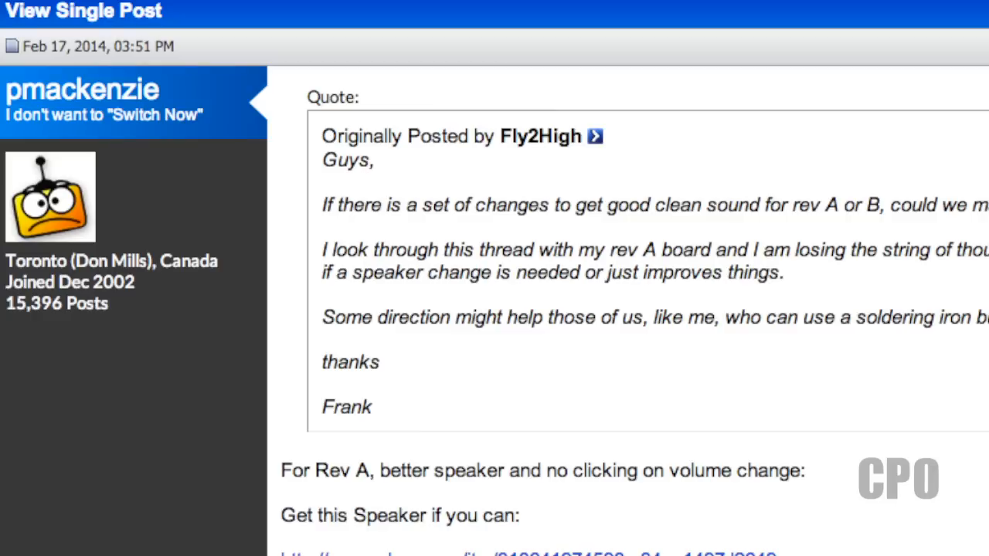
pyautogui.scroll(3)
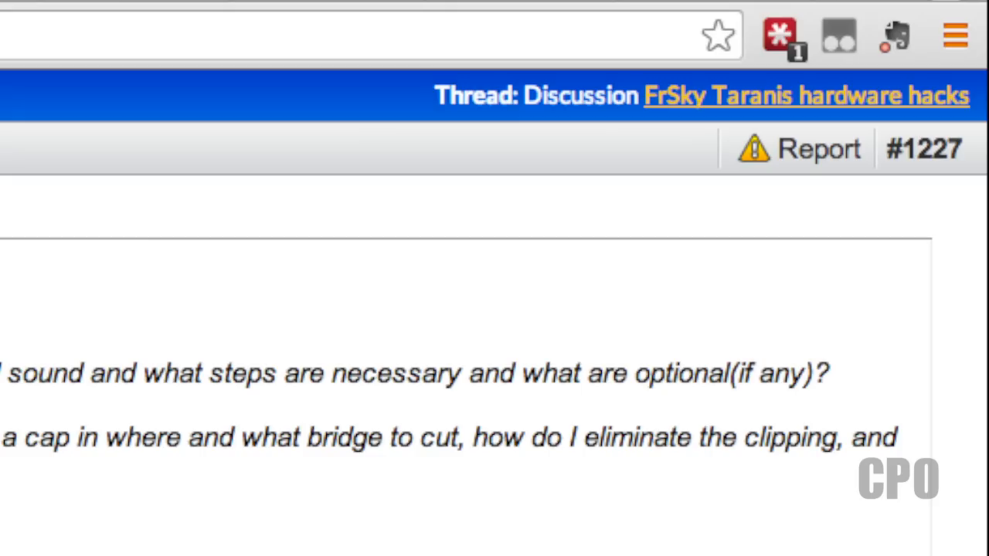